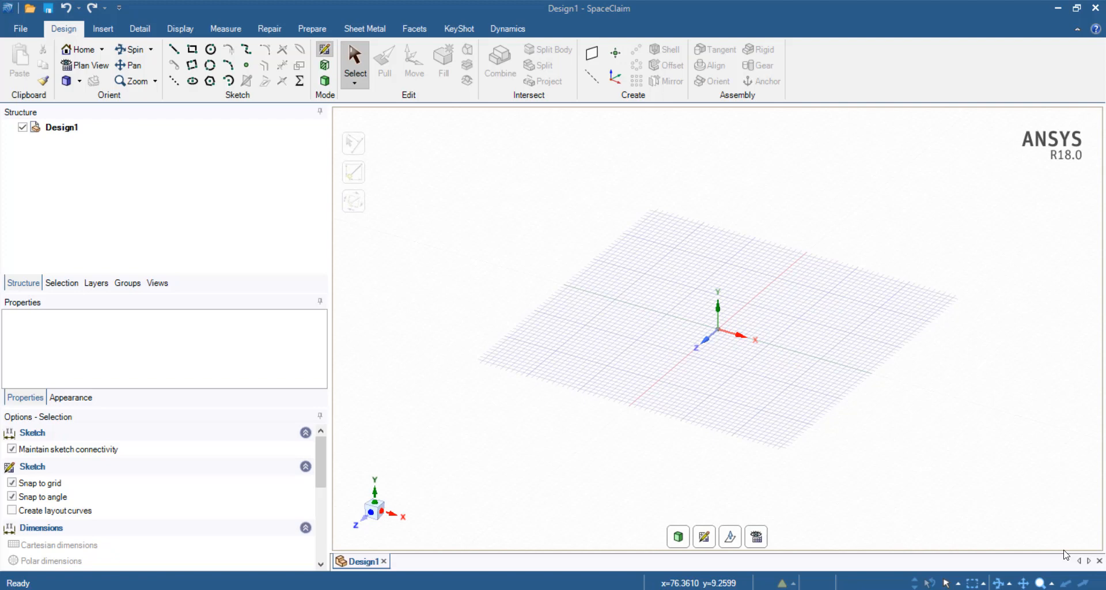
{"action": "mouse_move", "coordinate": [1061, 553]}
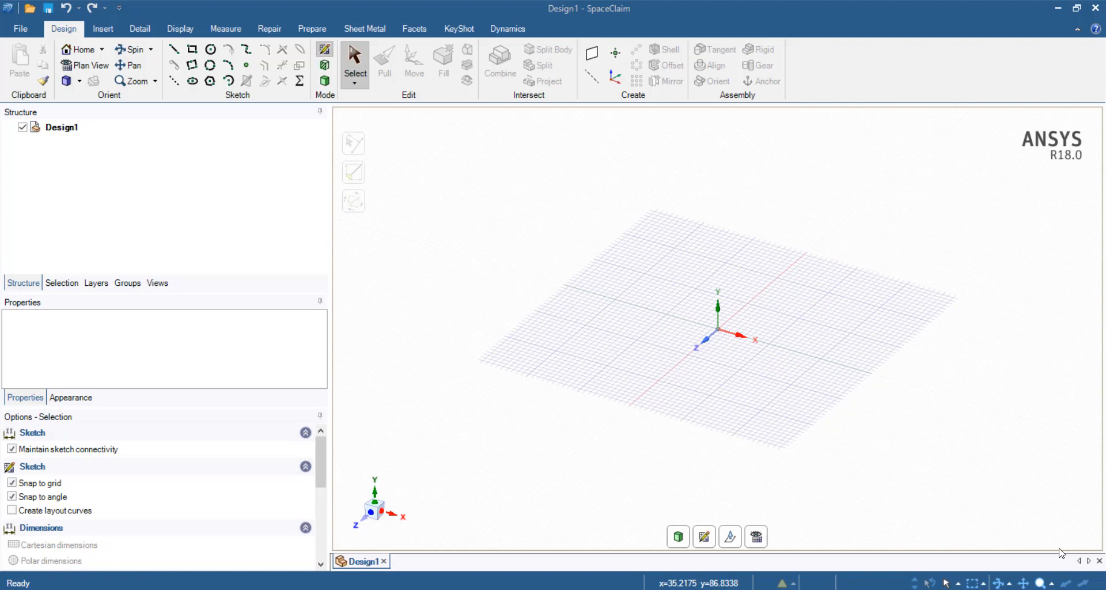
{"action": "mouse_move", "coordinate": [1067, 99]}
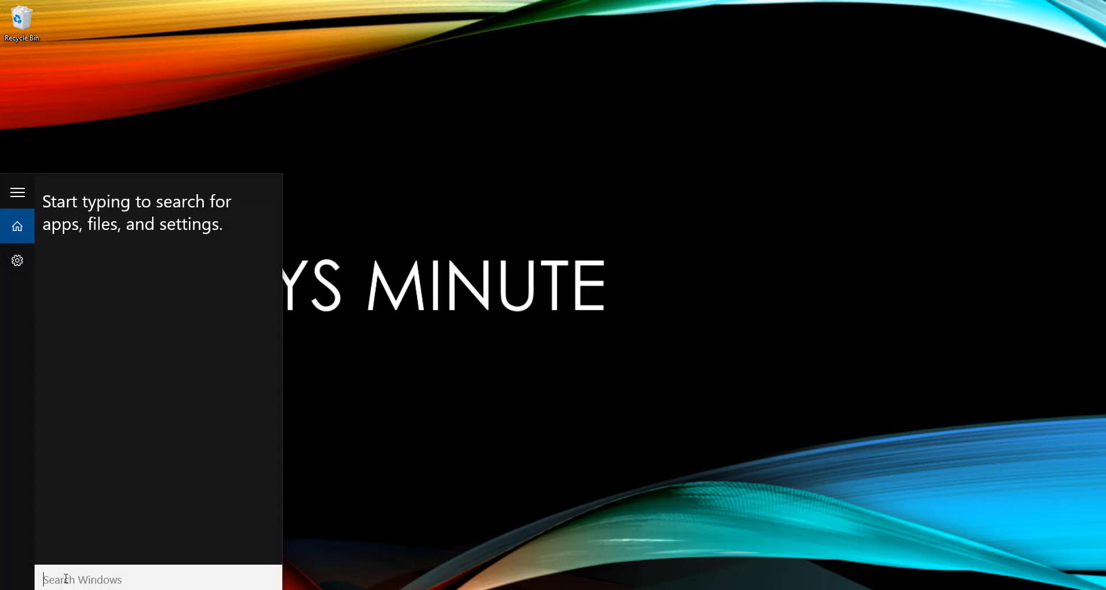
Search %appdata from Start to reach the user's Roaming application-data folder
{"action": "type", "text": "%appdata"}
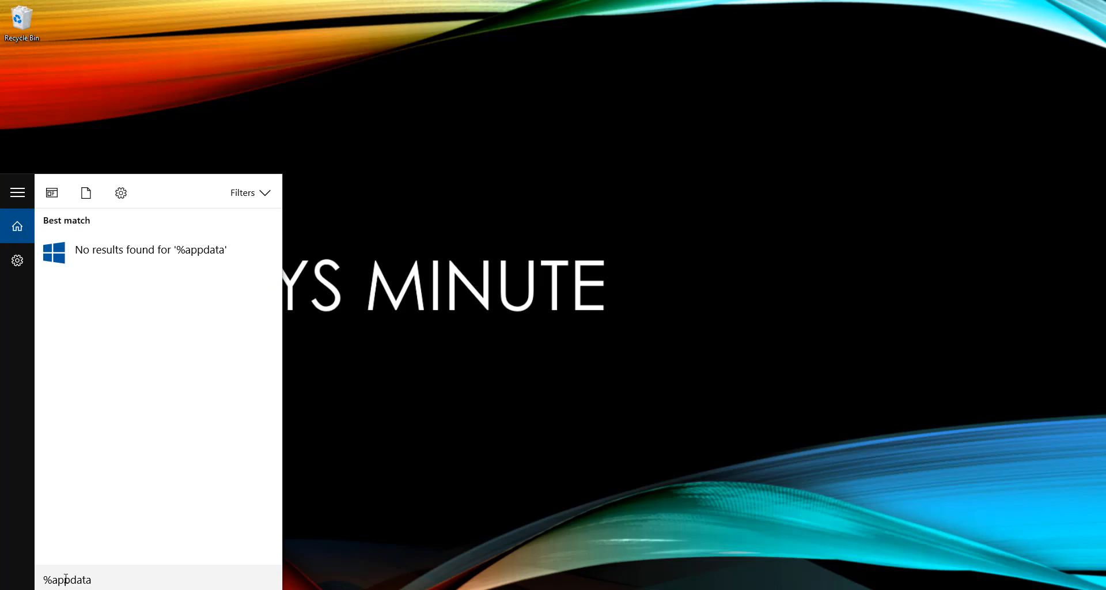
{"action": "key", "text": "Enter"}
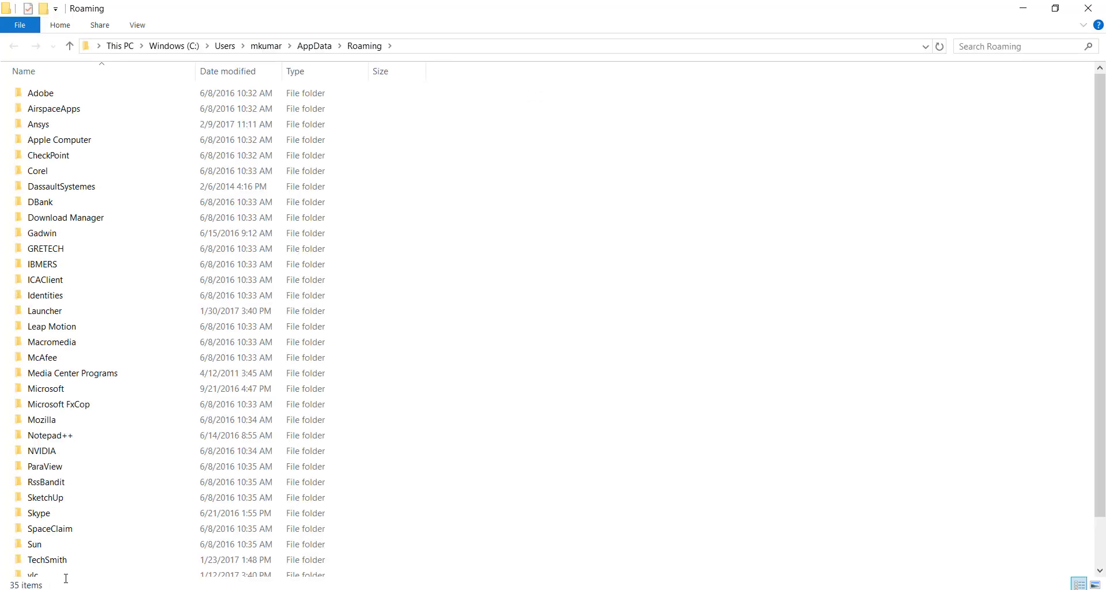
Rename the SpaceClaim folder in Roaming by adding .old to its name
{"action": "right_click", "coordinate": [49, 528]}
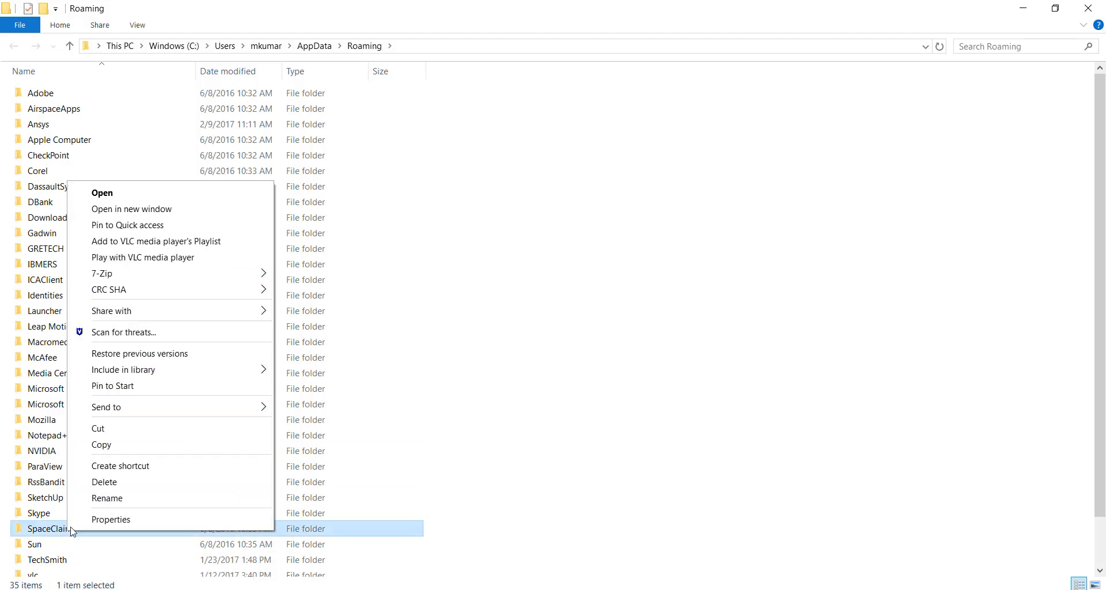
{"action": "left_click", "coordinate": [107, 498]}
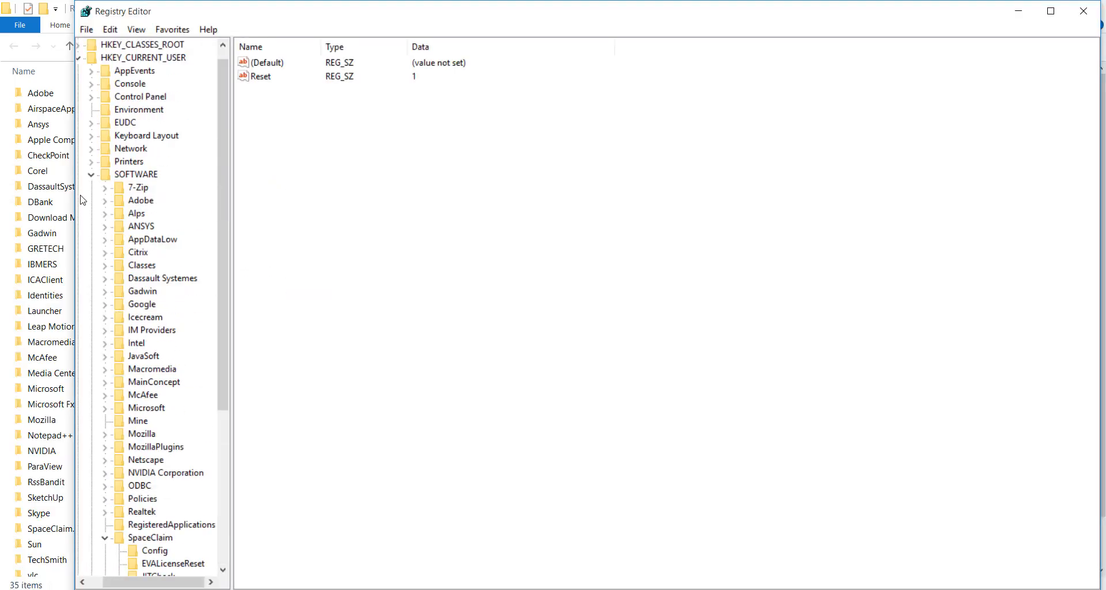
{"action": "mouse_move", "coordinate": [154, 114]}
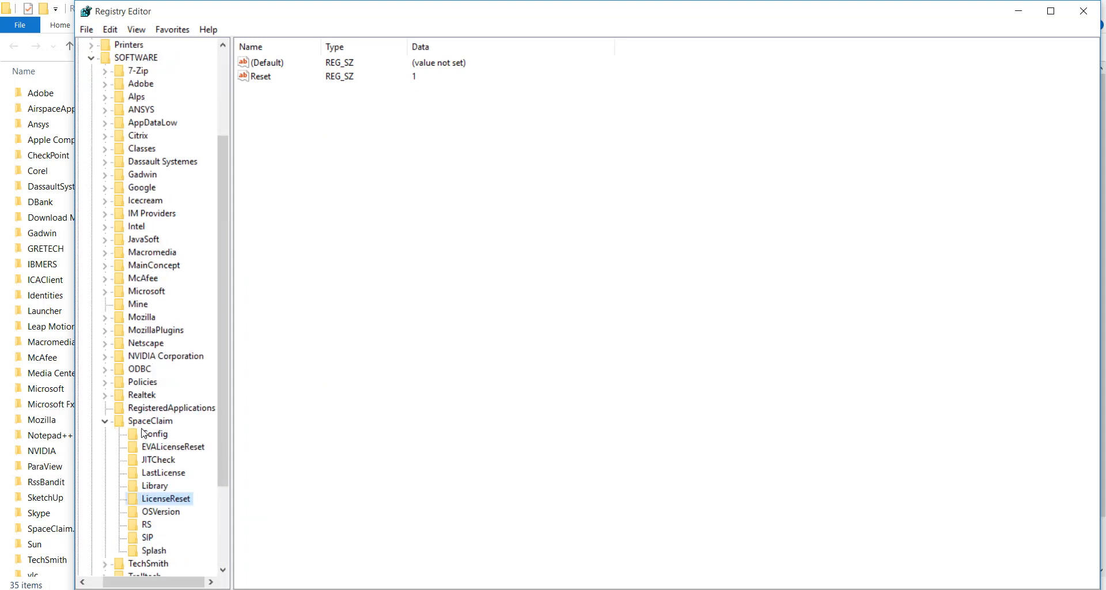
{"action": "mouse_move", "coordinate": [137, 404]}
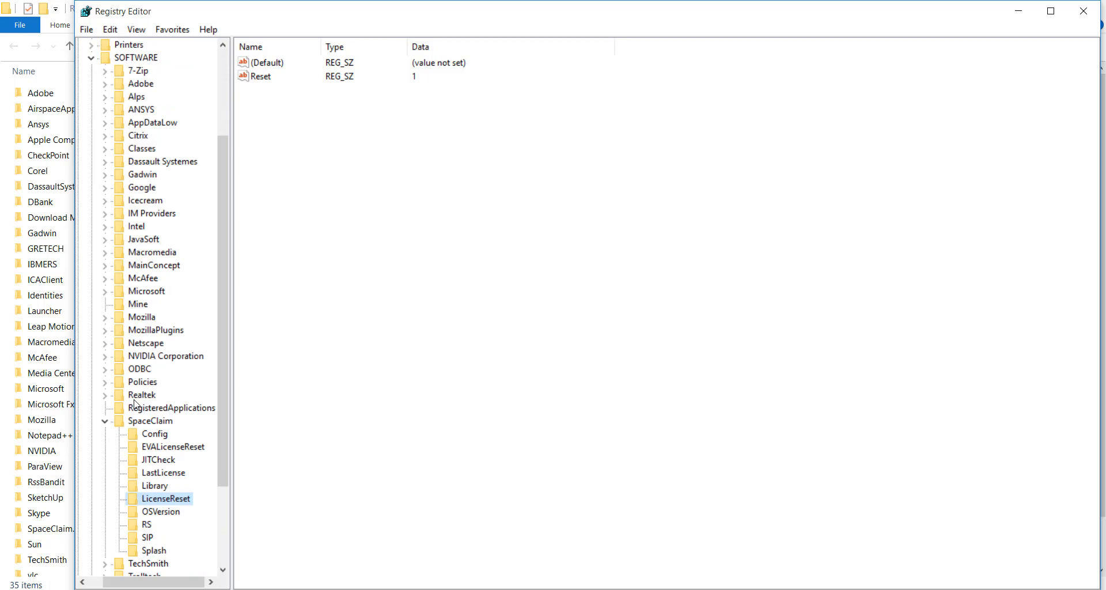
{"action": "mouse_move", "coordinate": [169, 505]}
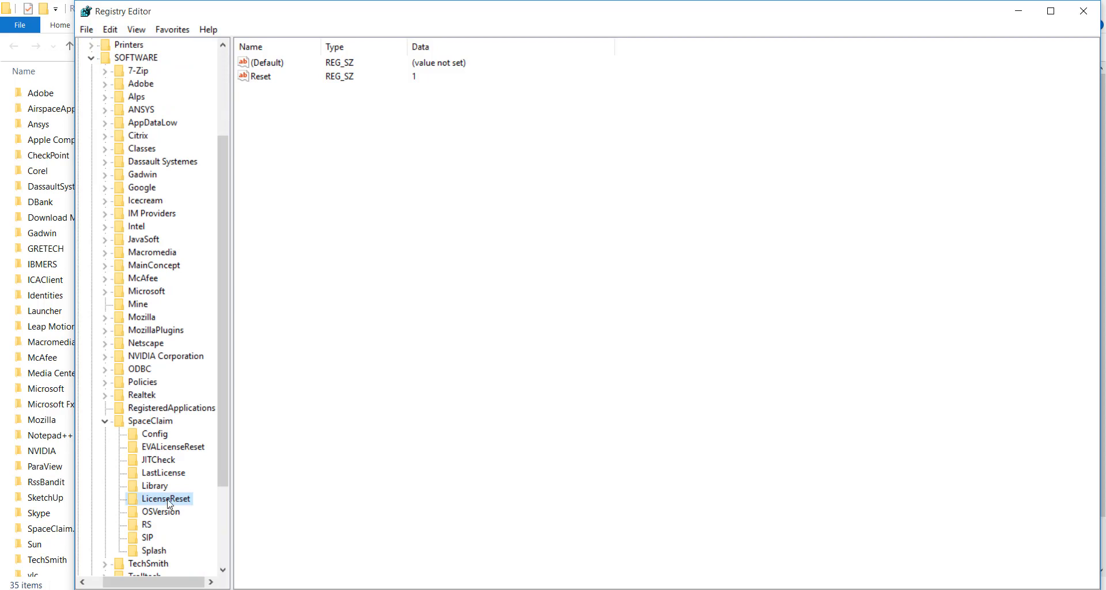